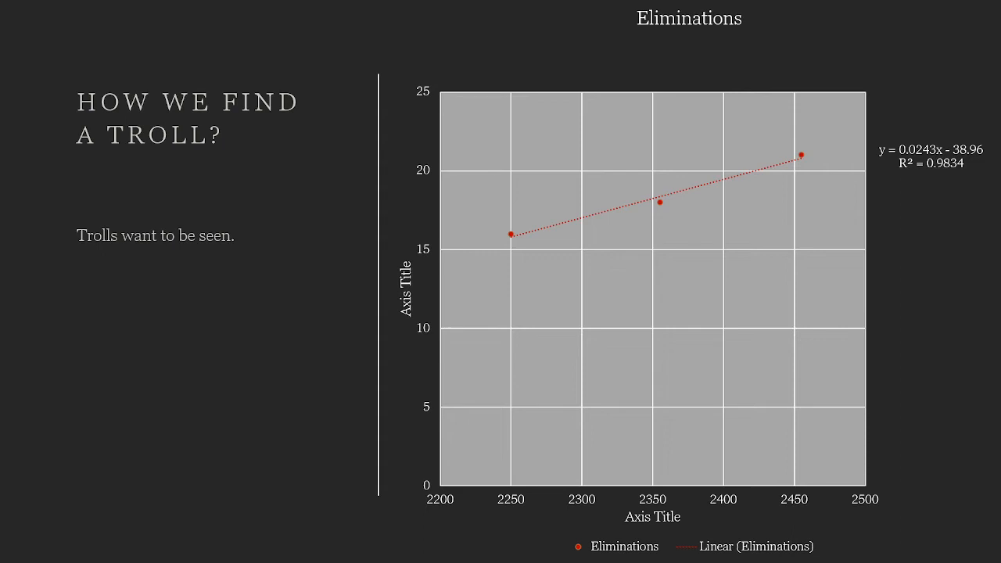
# Step: Reveal the 'Y= eliminations' and 'X=Damage' lines beneath 'Trolls want to be seen.'
pyautogui.write('Y= eliminations')
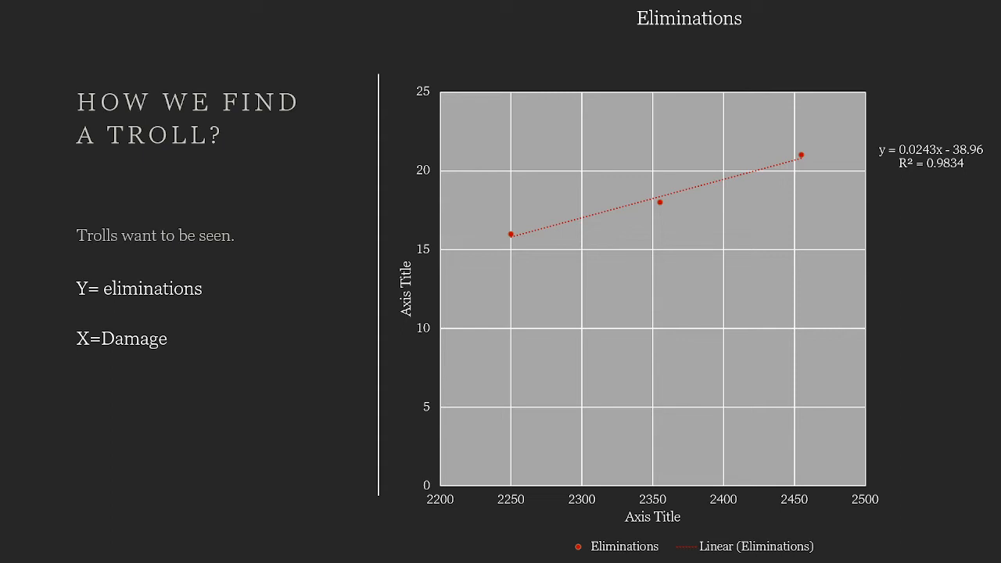
# Step: Advance to the Conclusion slide comparing smurf and troll standard deviation and mean
pyautogui.press('Right')
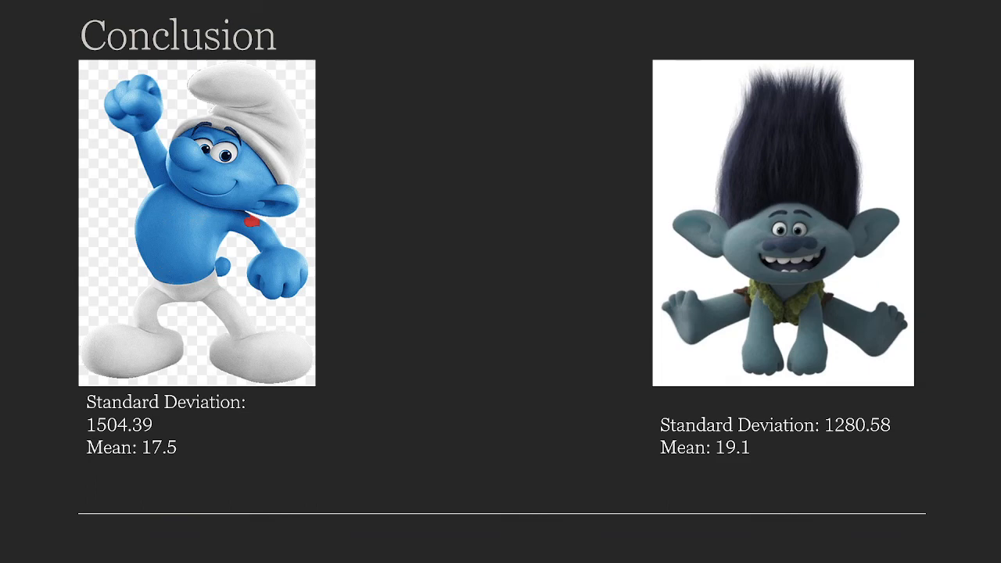
# Step: Advance to the final 'Not tolerated anymore' slide with the NO MORE image
pyautogui.press('right')
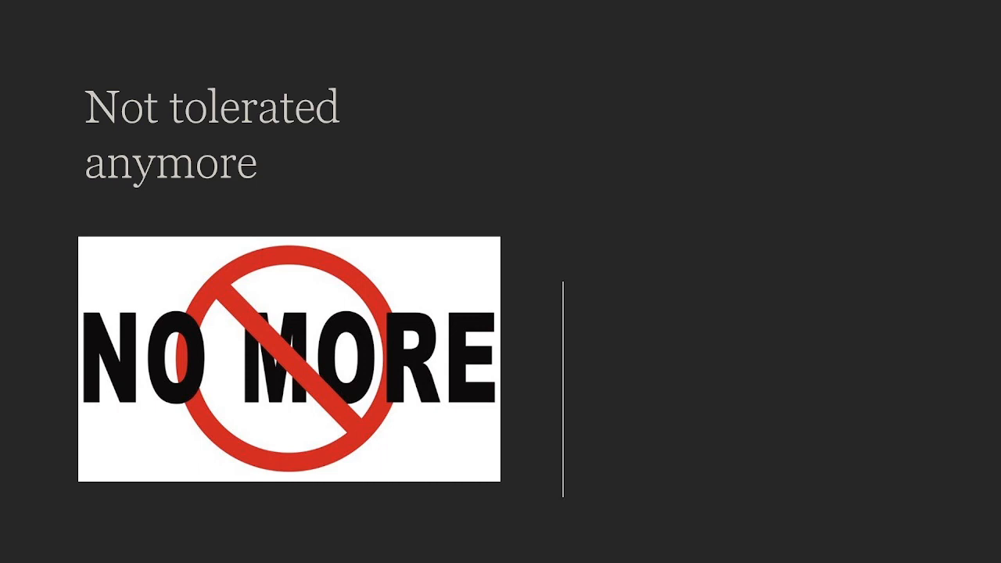